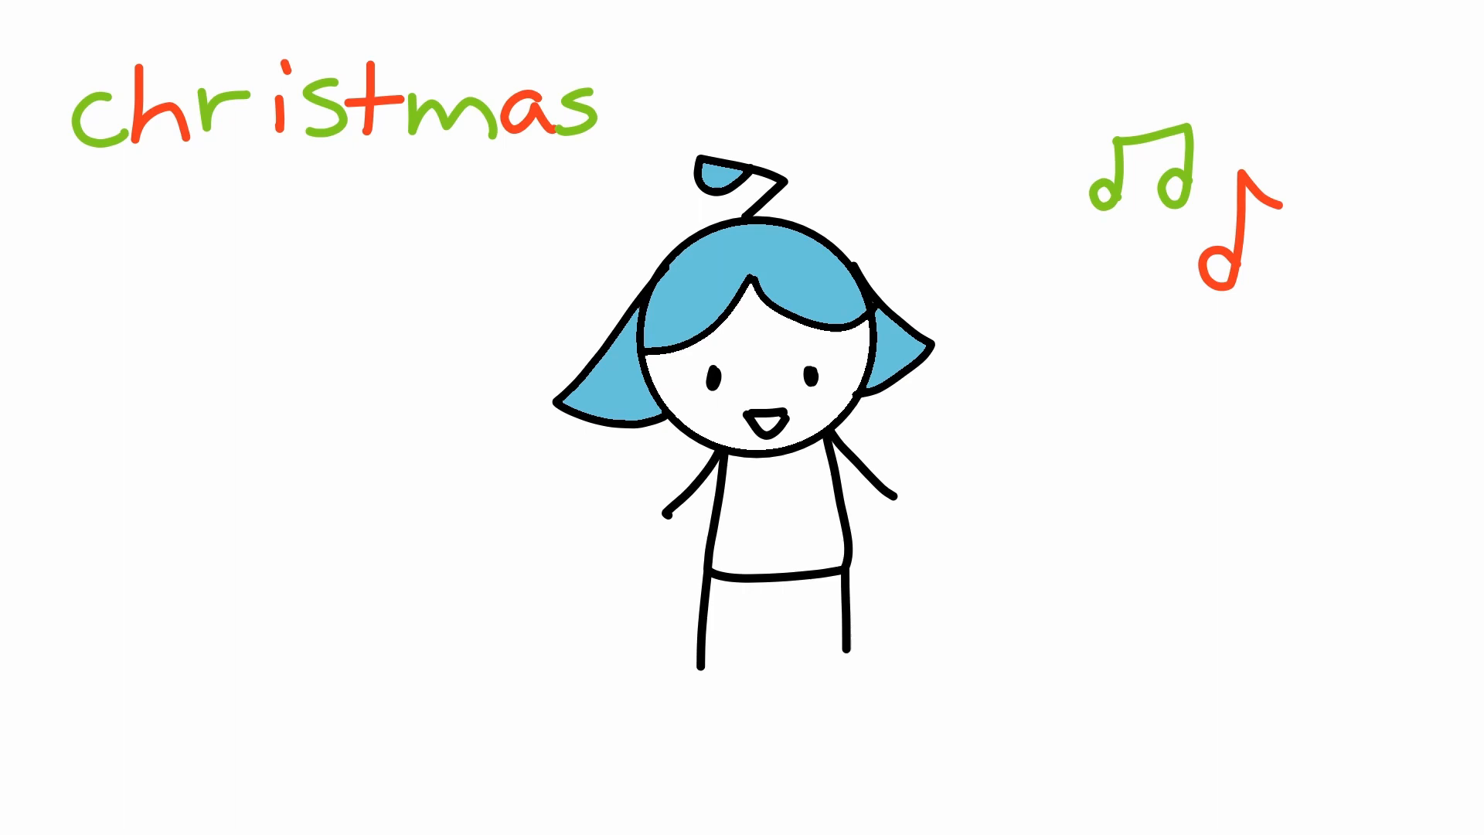
pyautogui.write('November')
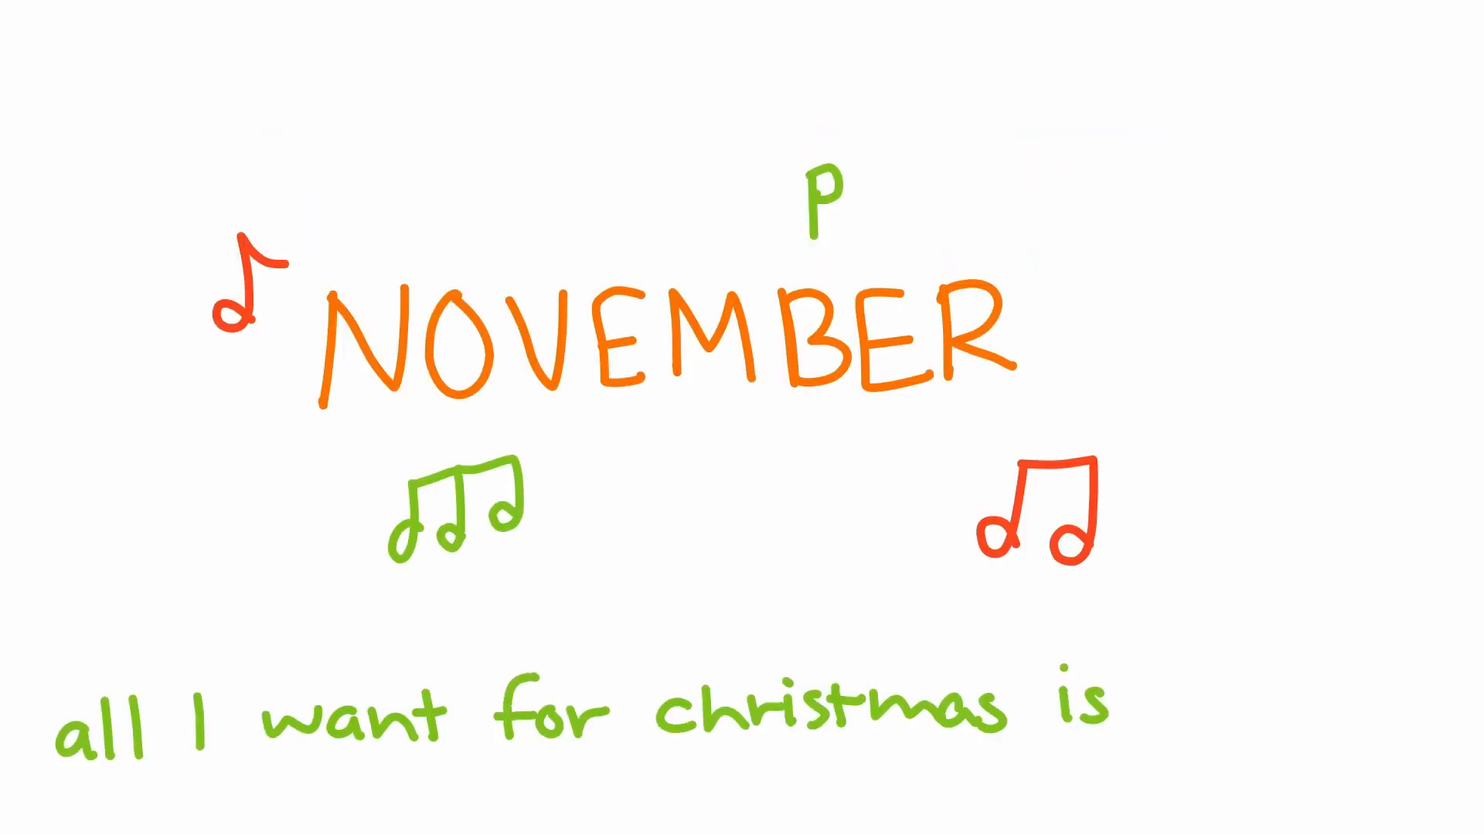
pyautogui.write('you~♭')
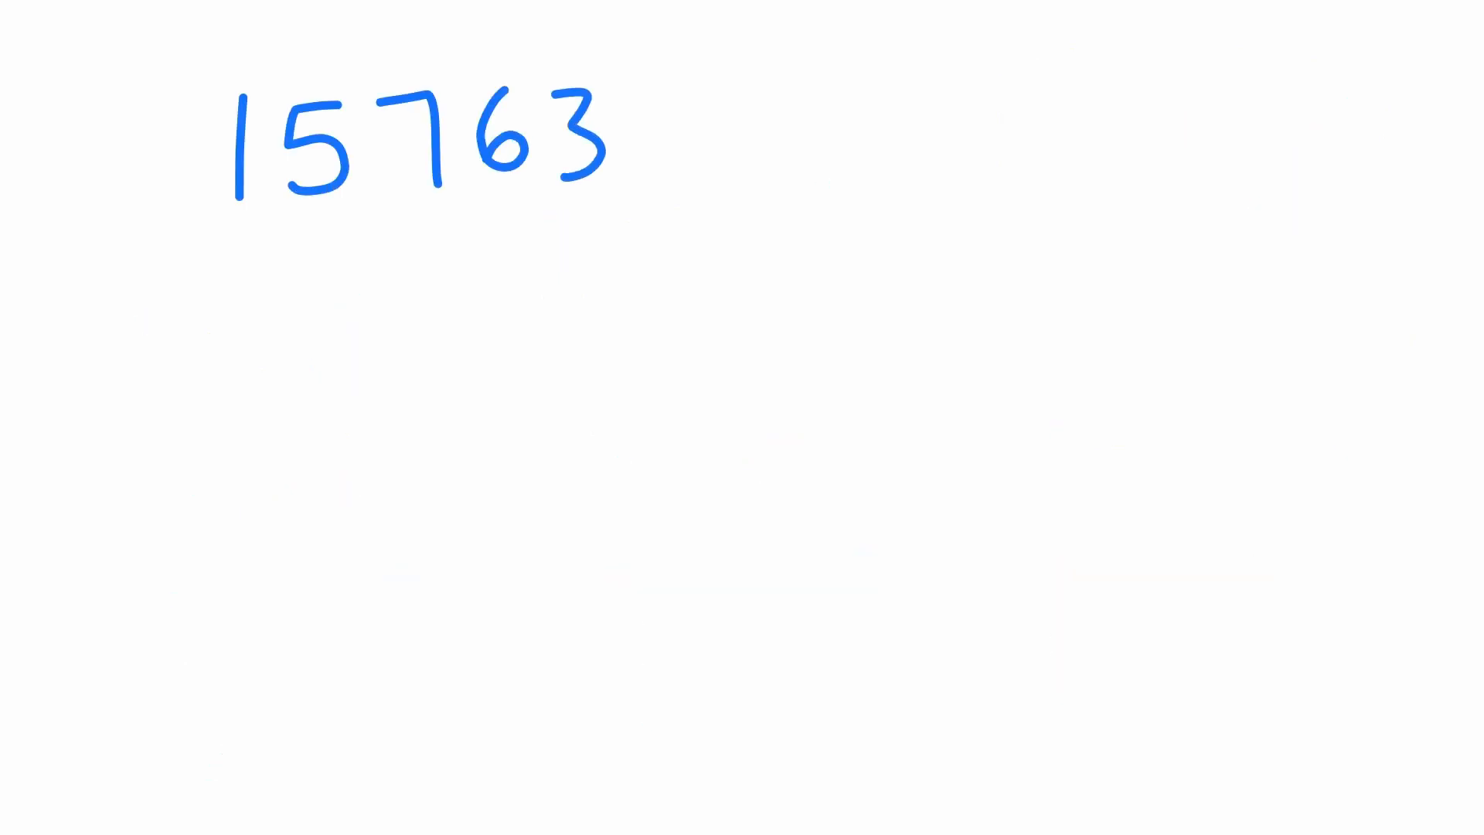
pyautogui.write('times/year')
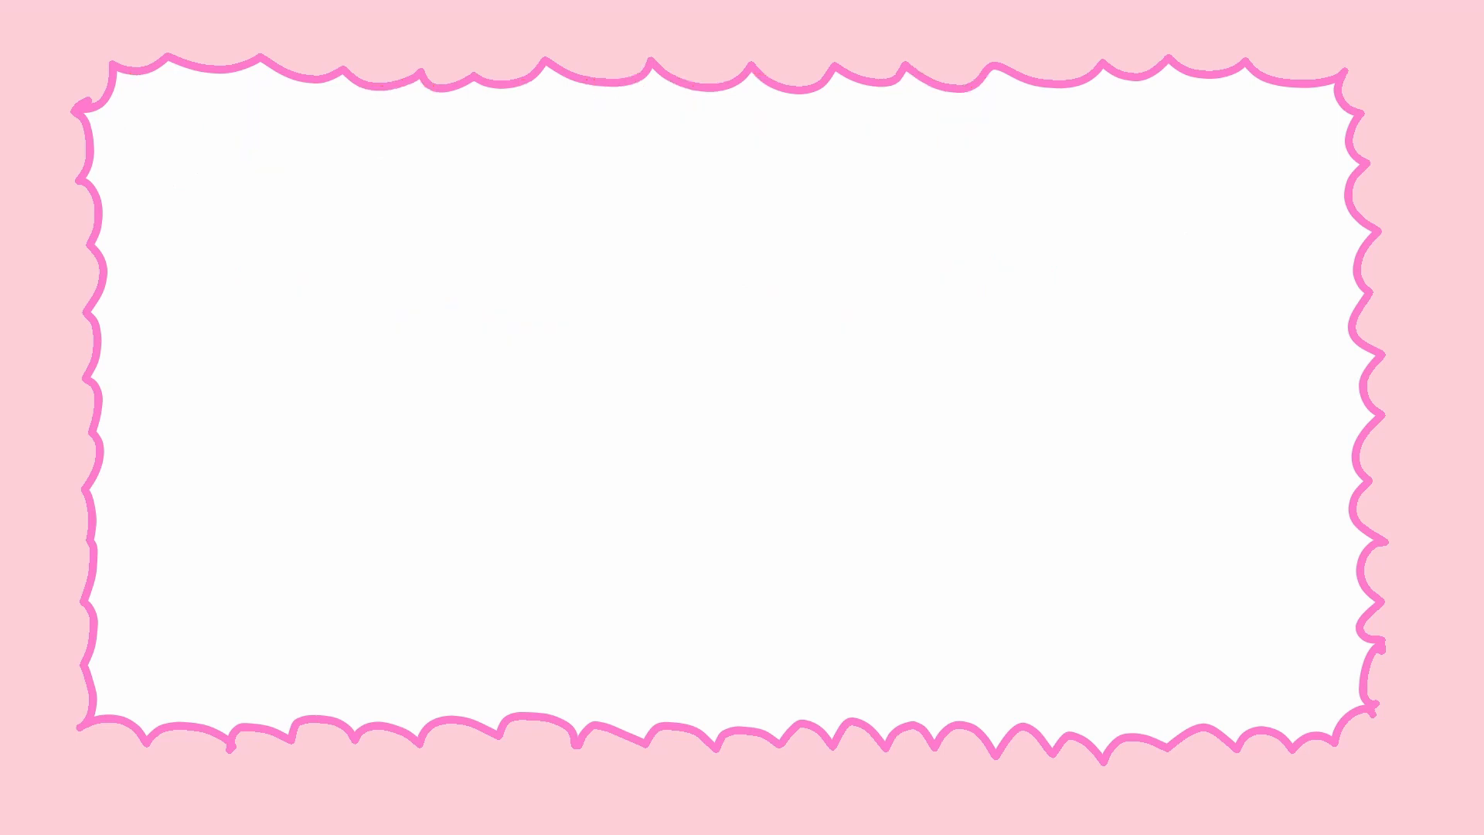
pyautogui.write('Jingle bells, jingle bells.. We wish you a merry ...')
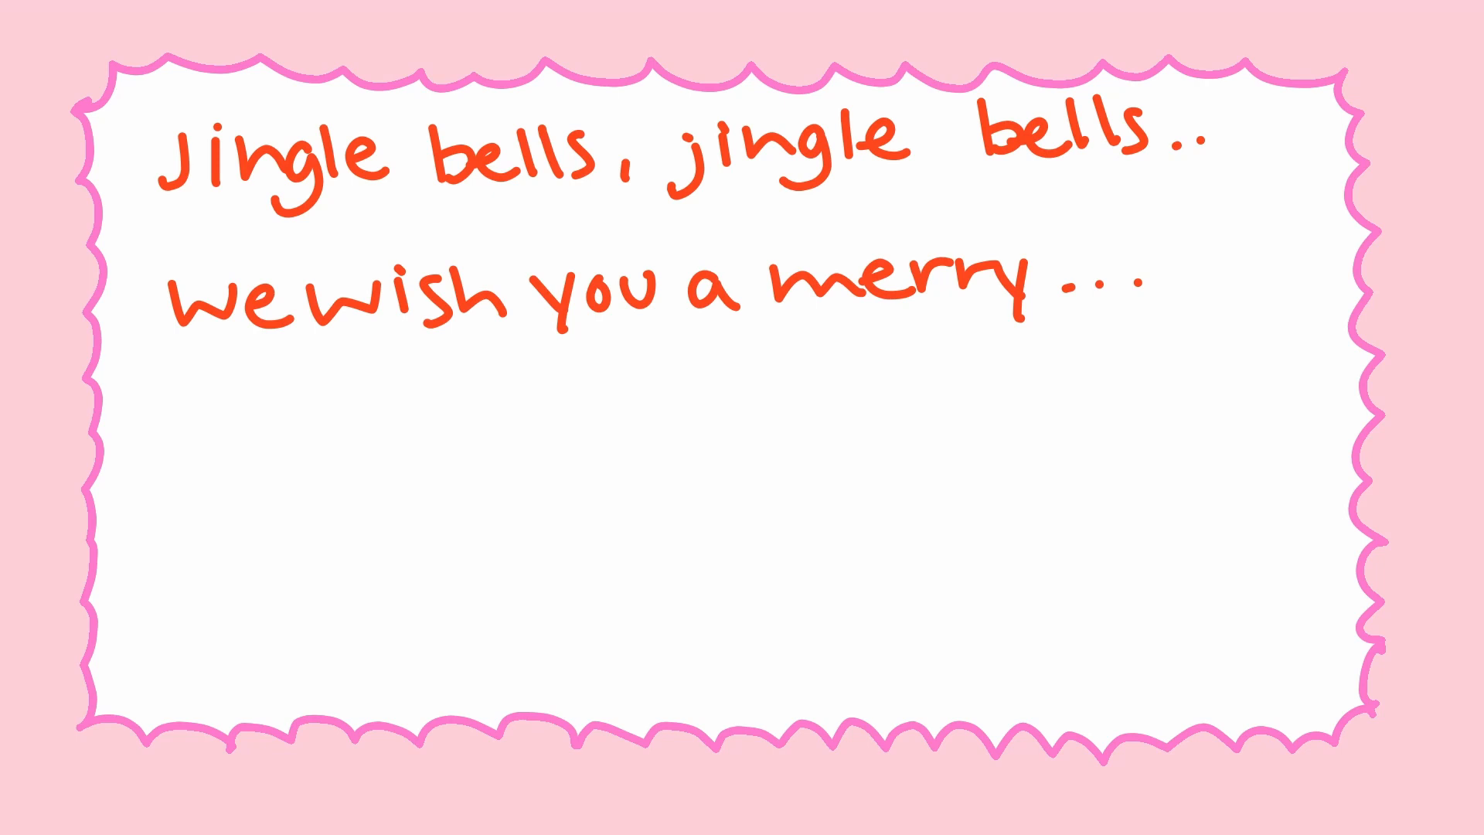
pyautogui.write('4AM - where my ZZZ?!')
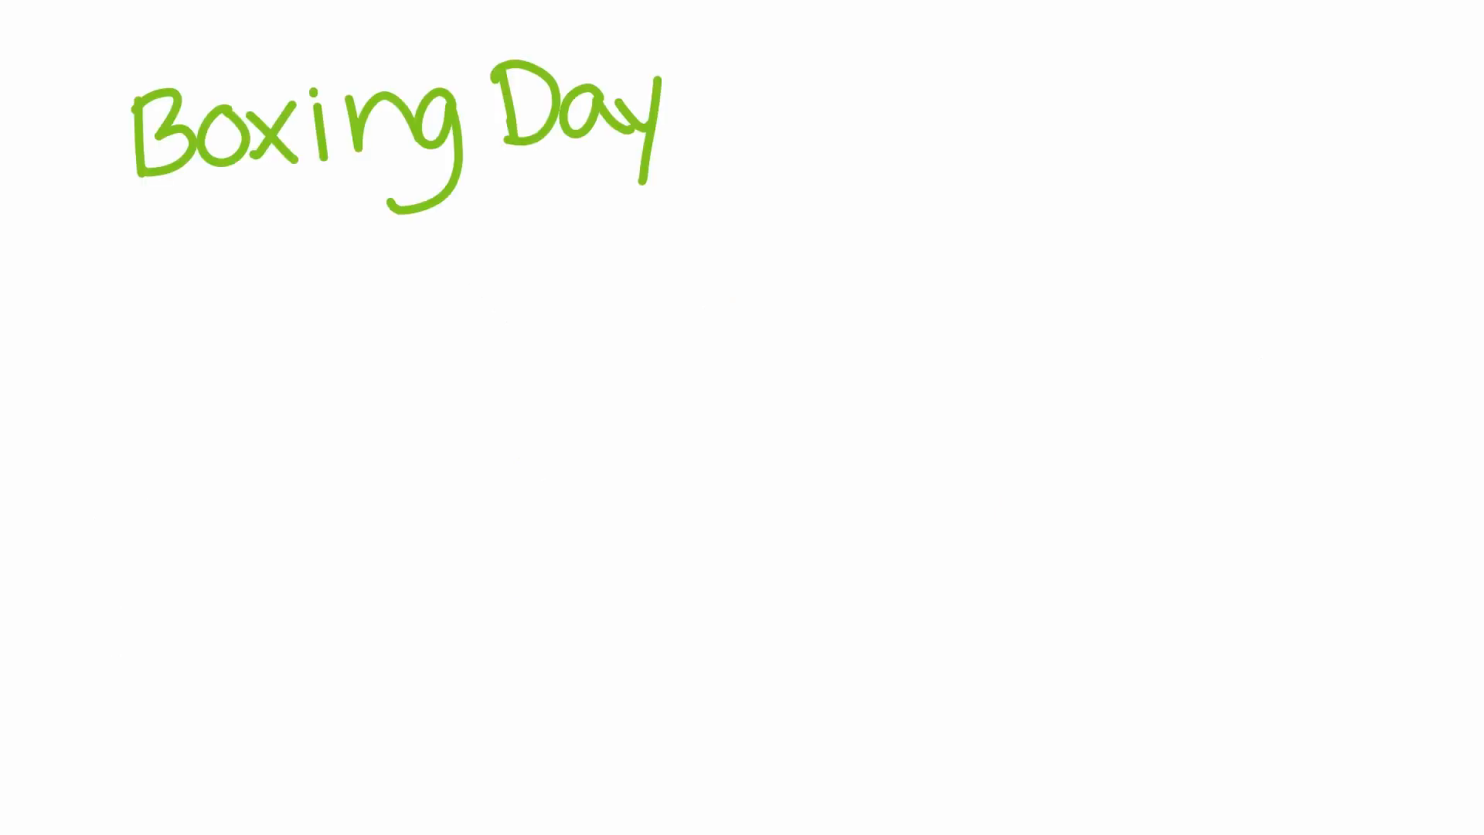
pyautogui.write('week of sales!')
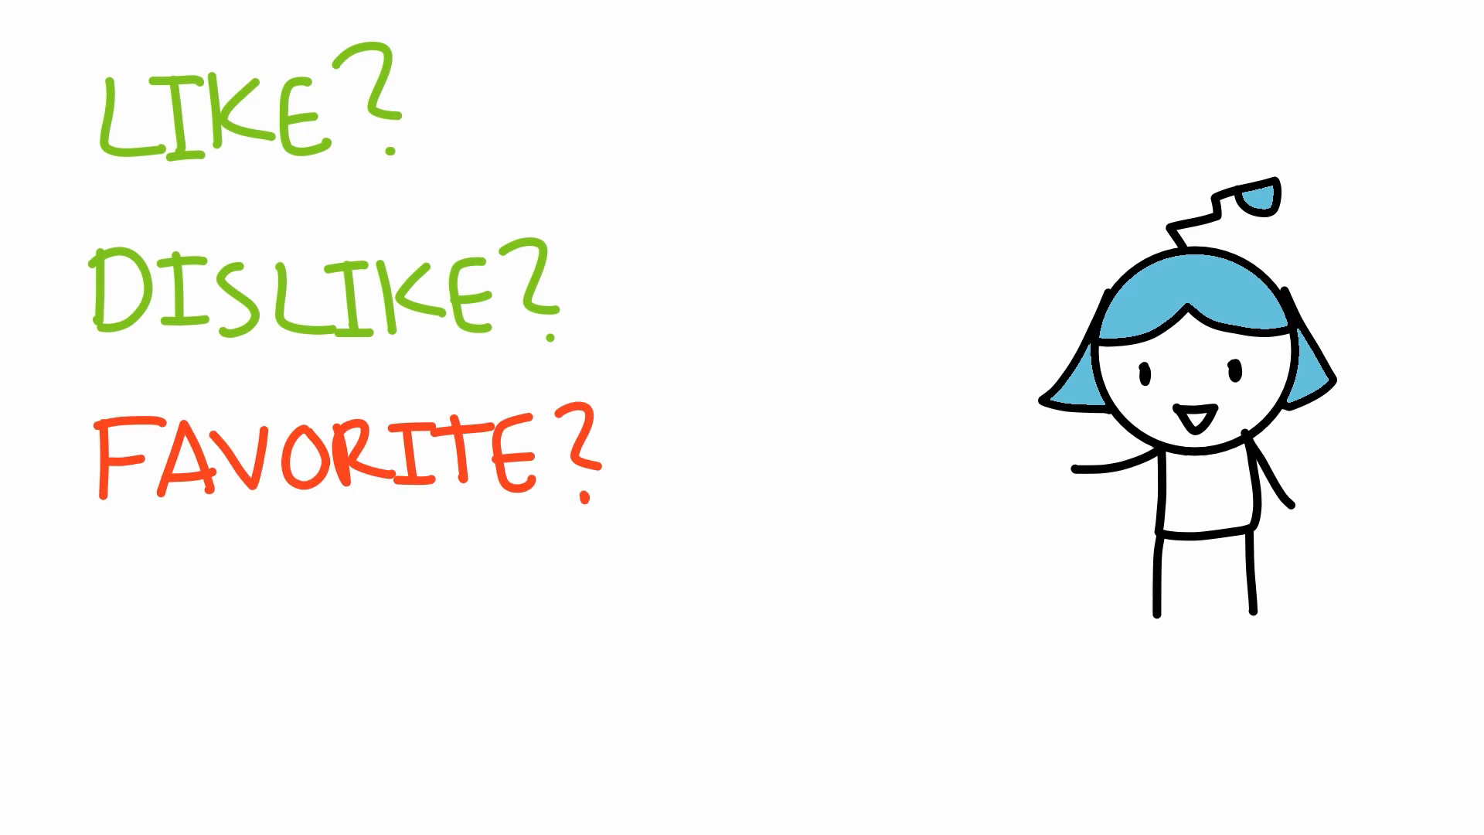
pyautogui.write('CHRISTMAS?')
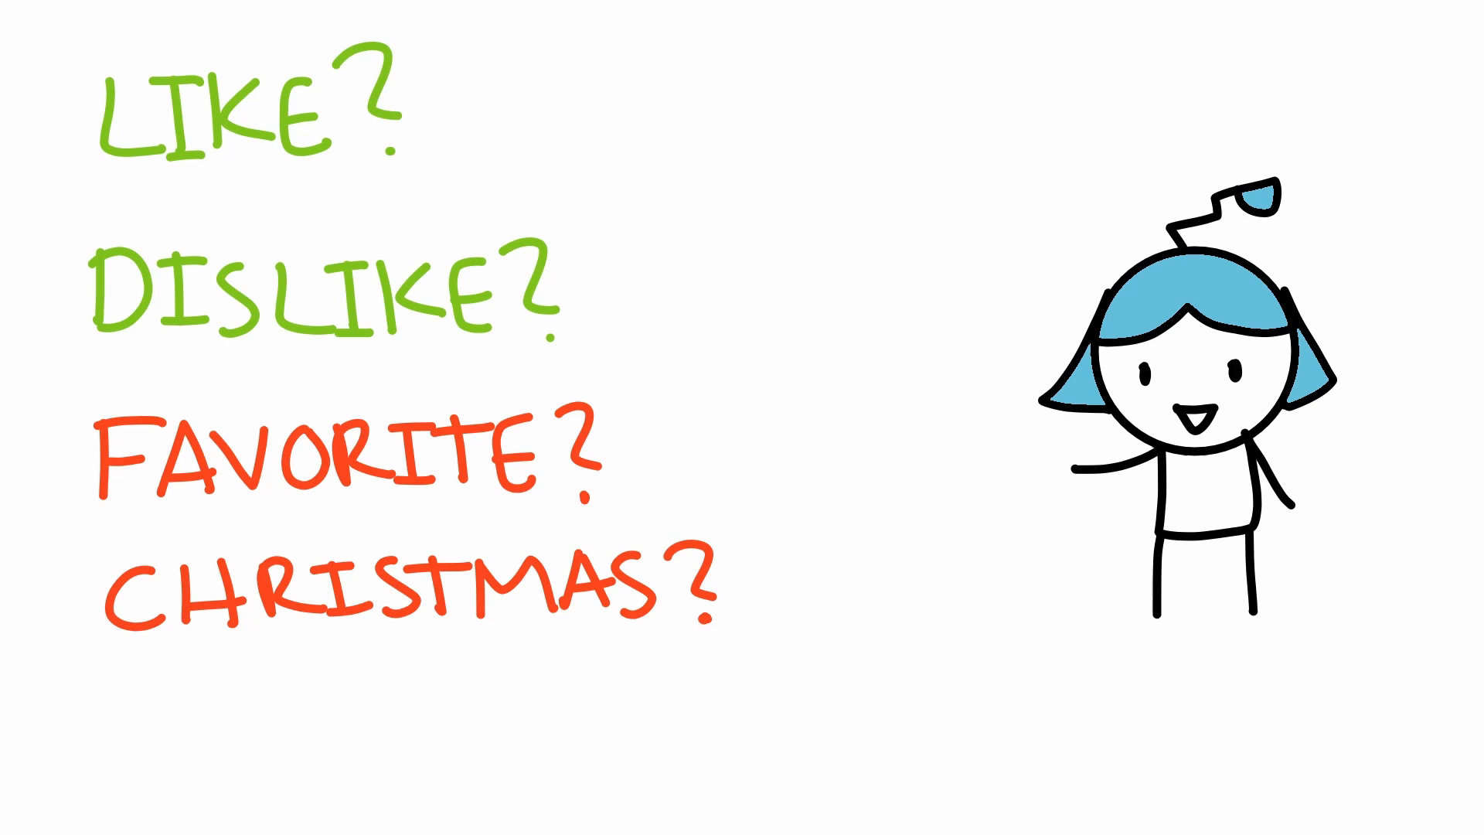